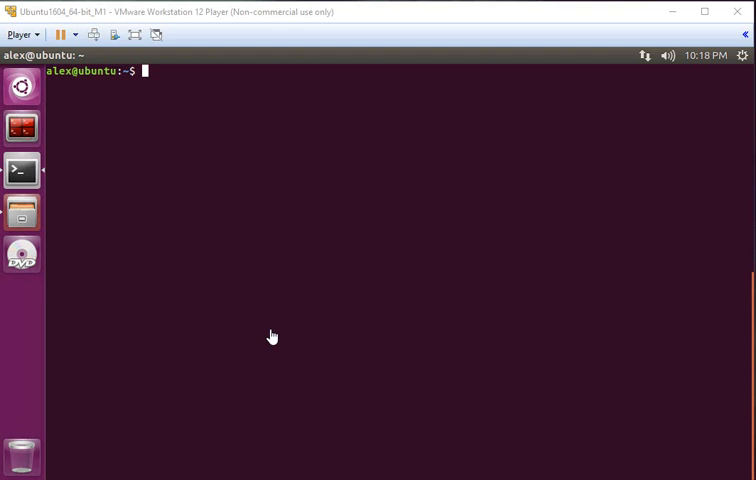
{"action": "type", "text": "sudo netstat -tnpa | grep 'ESTABLISHED.*sshd'"}
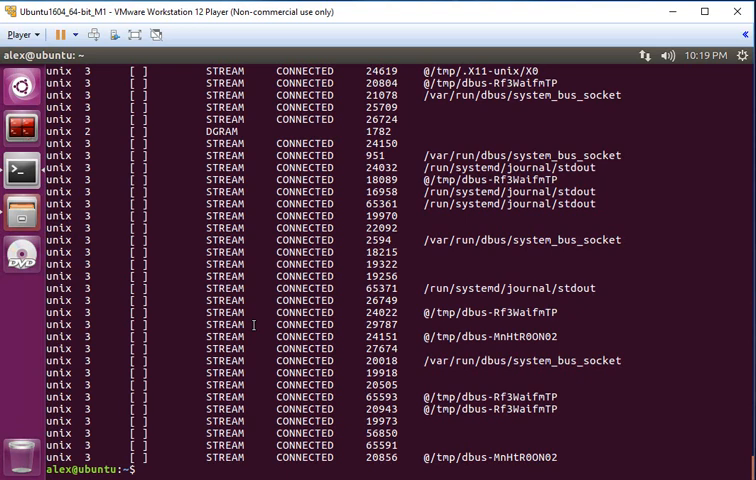
{"action": "type", "text": "sudo netstat"}
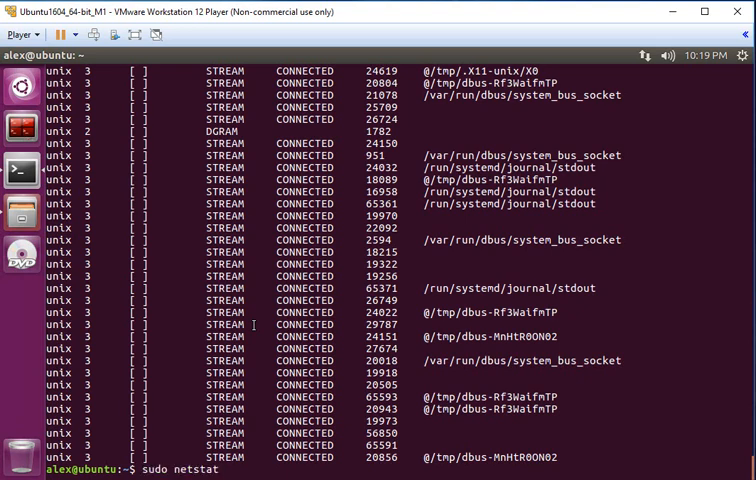